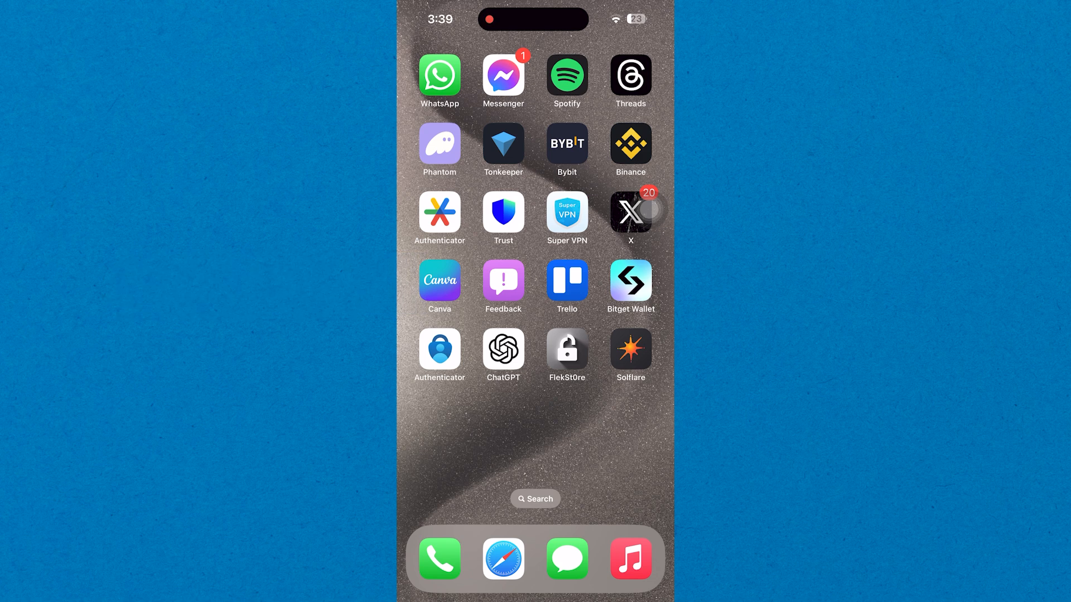
# Launch the Solflare wallet app from the iPhone home screen
pyautogui.click(629, 350)
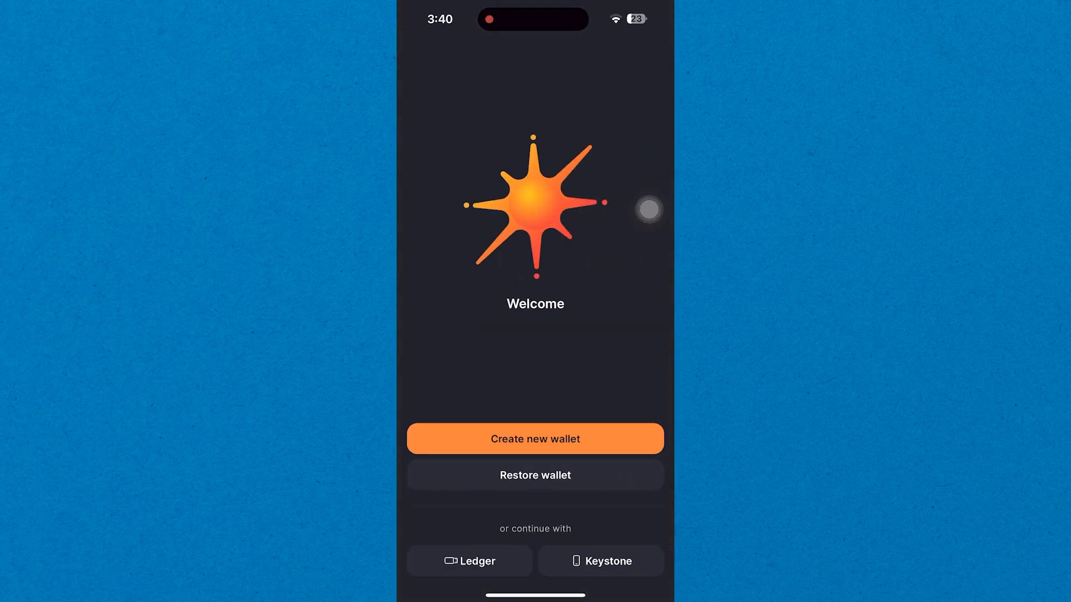
# Create a new Solflare wallet and acknowledge the recovery phrase warning
pyautogui.click(535, 439)
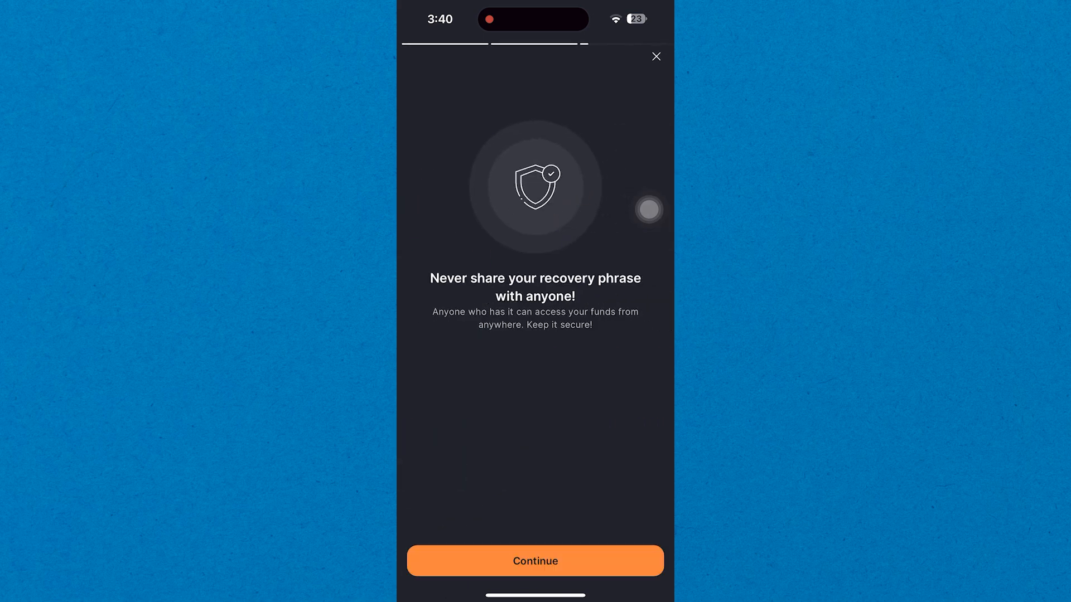
pyautogui.click(534, 560)
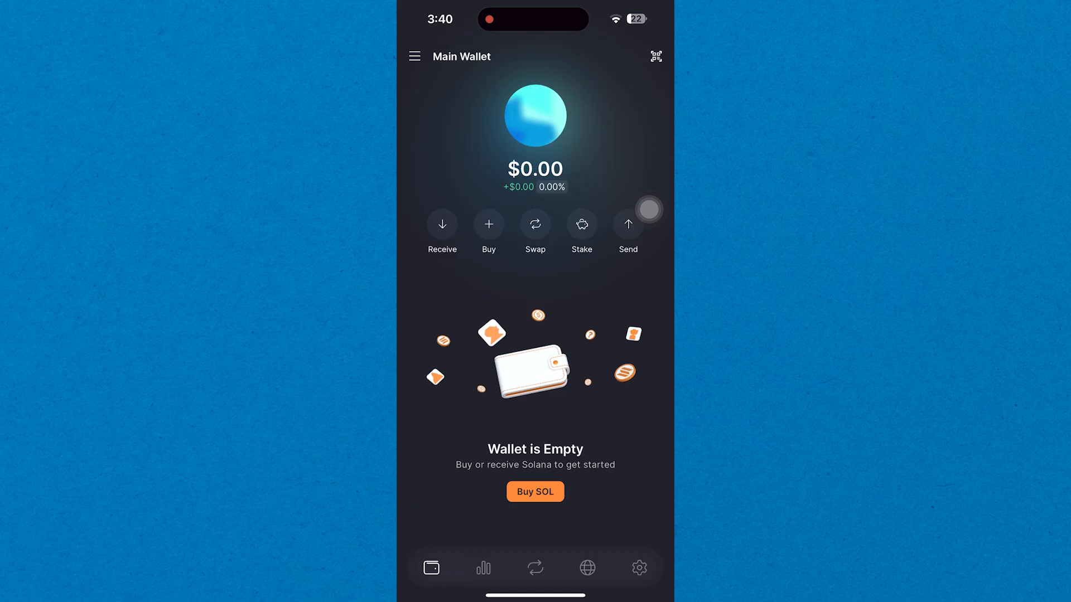
# Show the Main Wallet's receive screen and copy its address
pyautogui.click(441, 224)
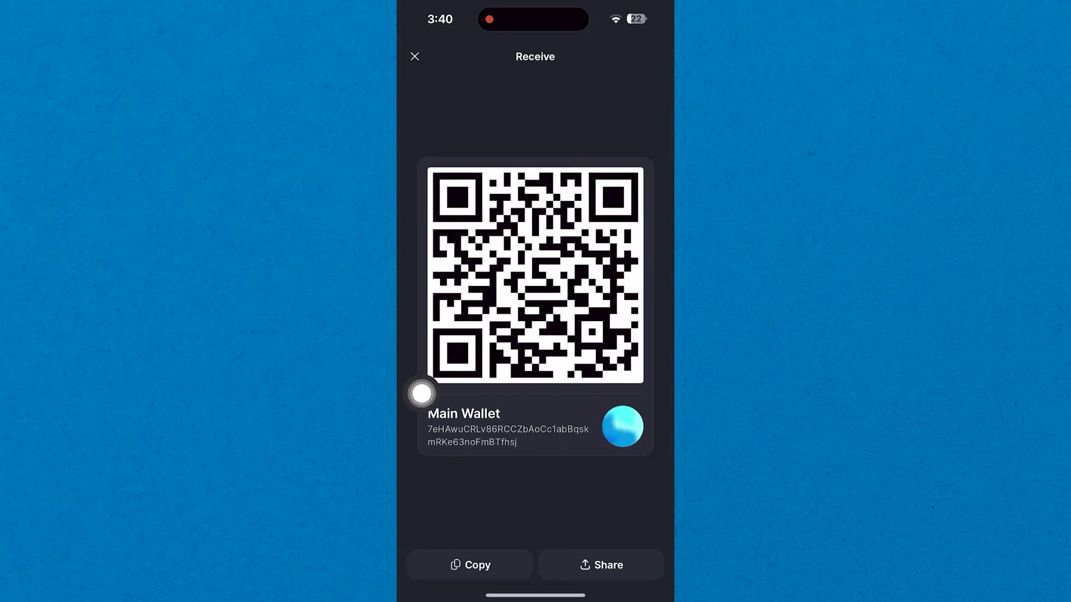
pyautogui.click(469, 565)
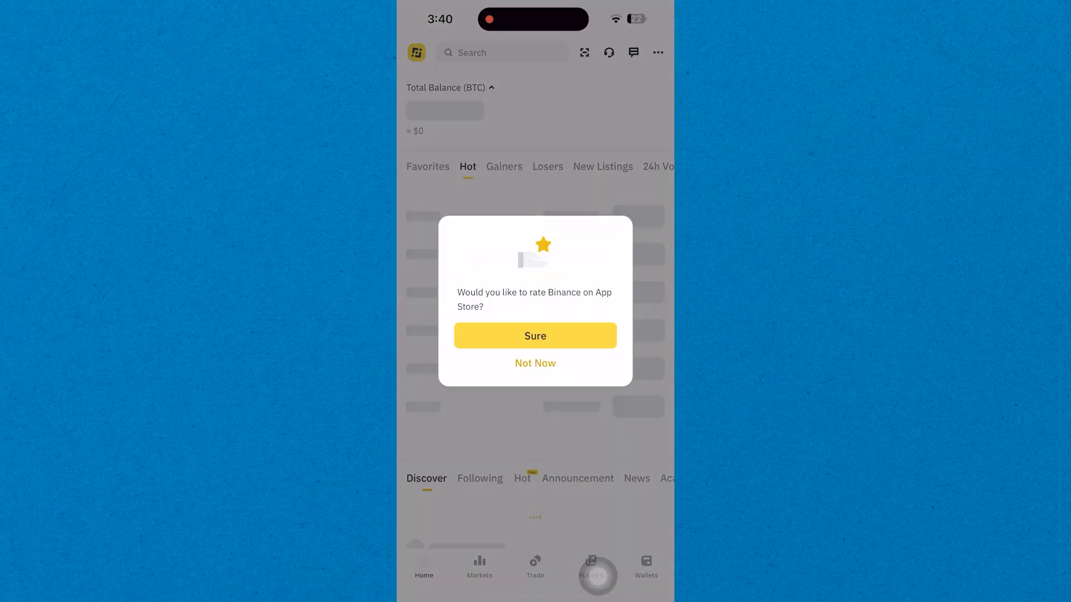
# Dismiss the Binance rating prompt, send from Spot wallet, and search for SOL
pyautogui.click(535, 362)
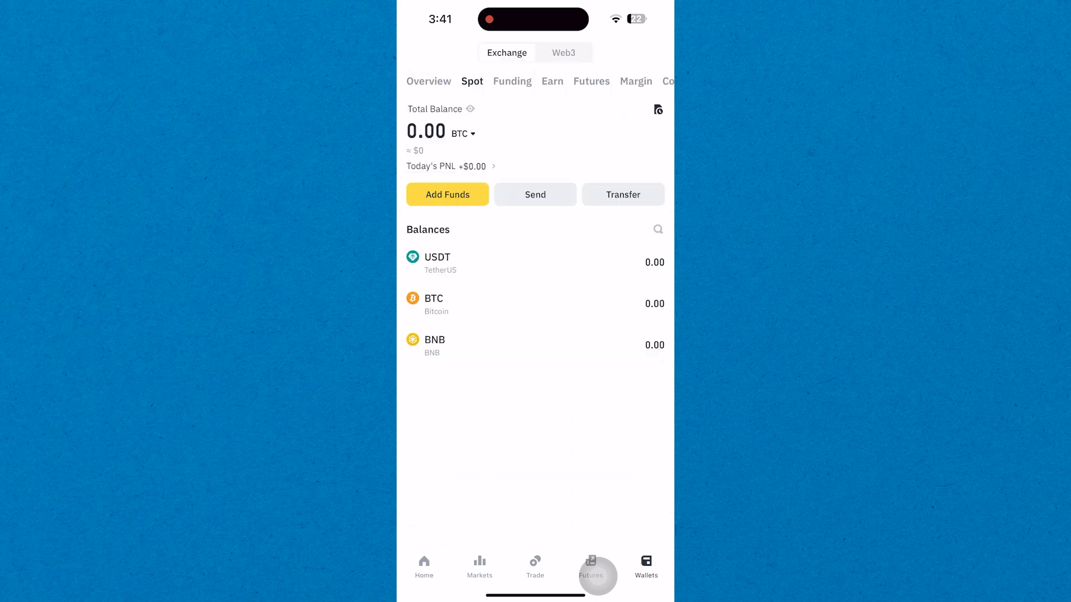
pyautogui.click(535, 194)
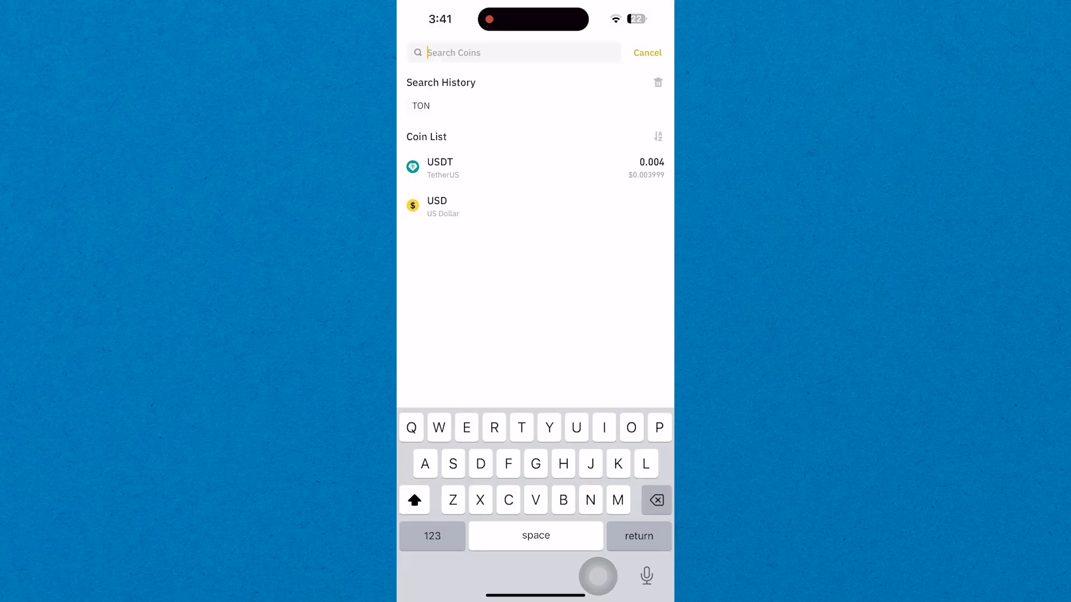
pyautogui.write('SOL')
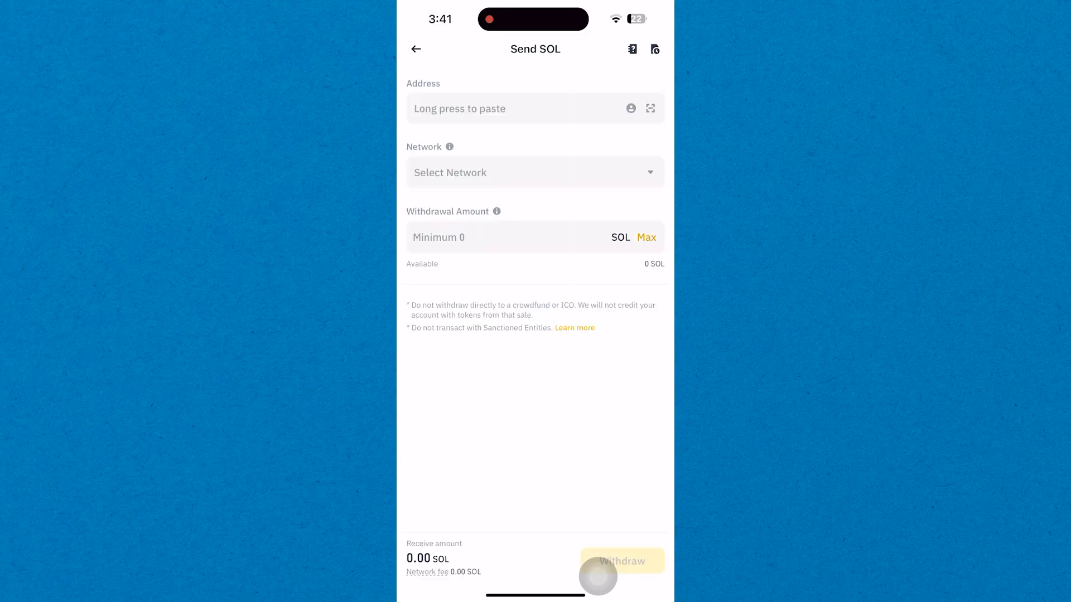
# Paste the Solflare address, select Solana network, and enter a 1 SOL amount
pyautogui.click(519, 108)
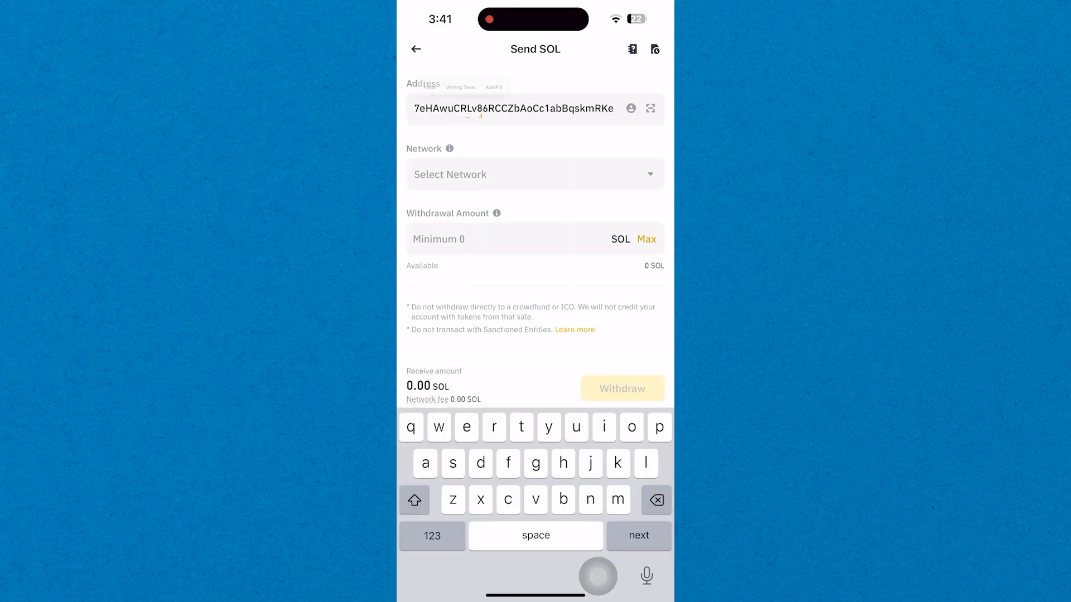
pyautogui.click(535, 174)
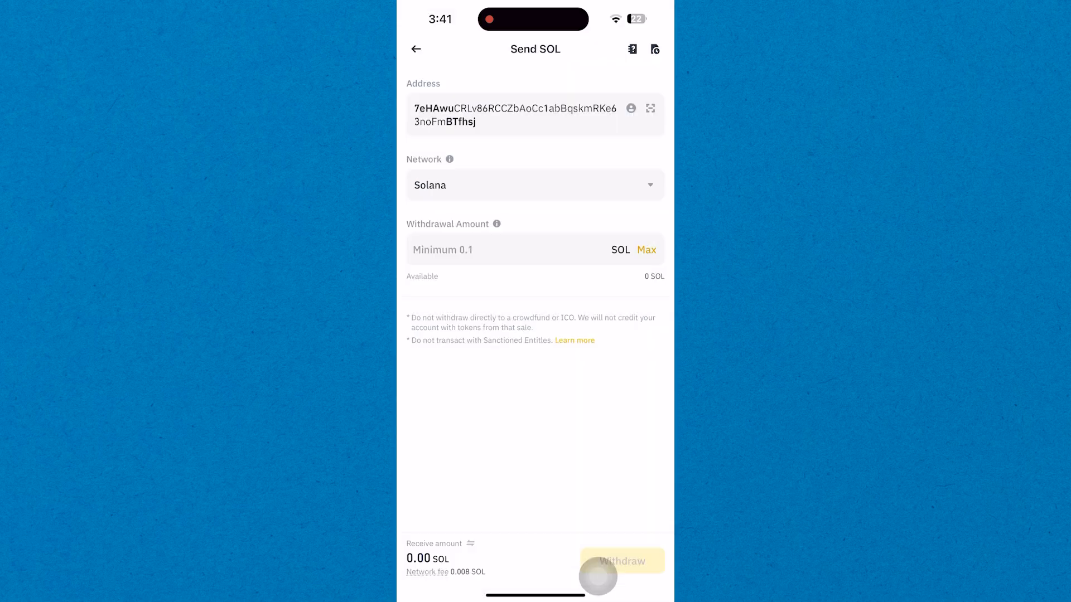
pyautogui.write('1')
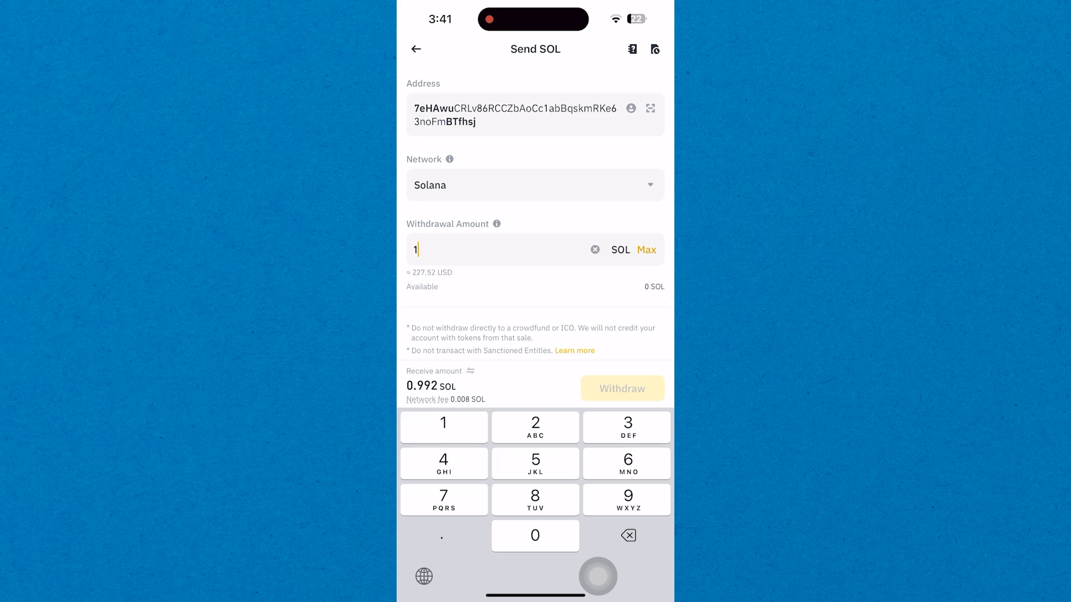